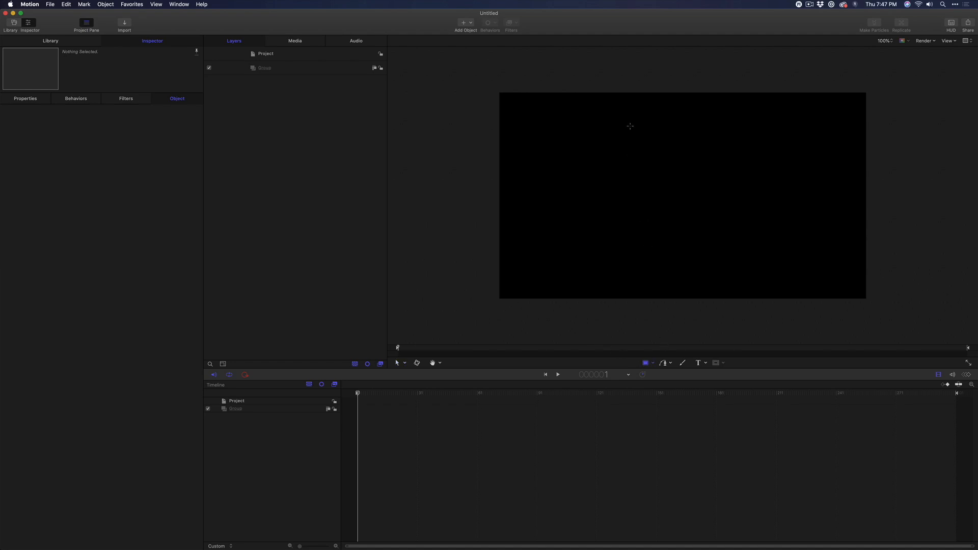
- Draw a tall rectangle mid-canvas and set its fill colour to blue from the HUD
{"action": "left_click_drag", "start_coordinate": [630, 129], "coordinate": [724, 262]}
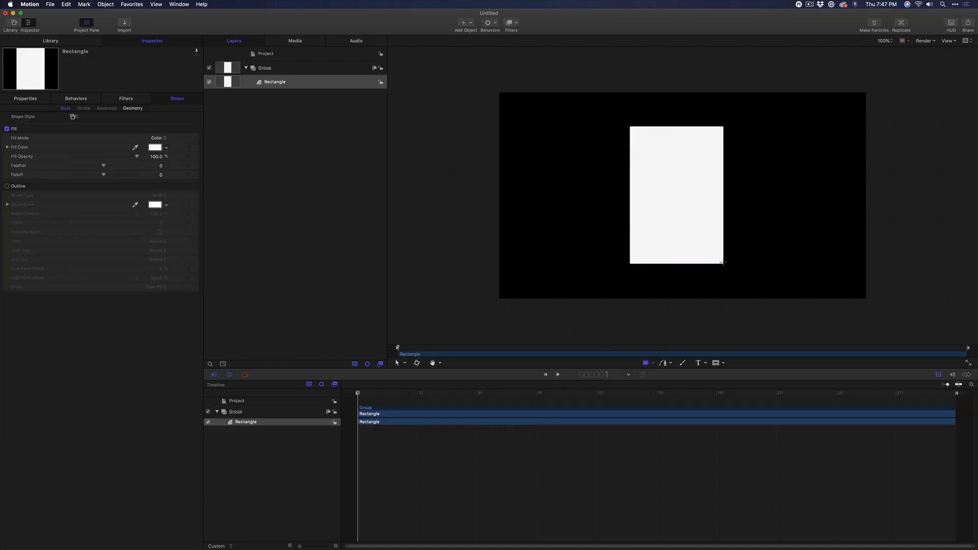
{"action": "left_click", "coordinate": [677, 194]}
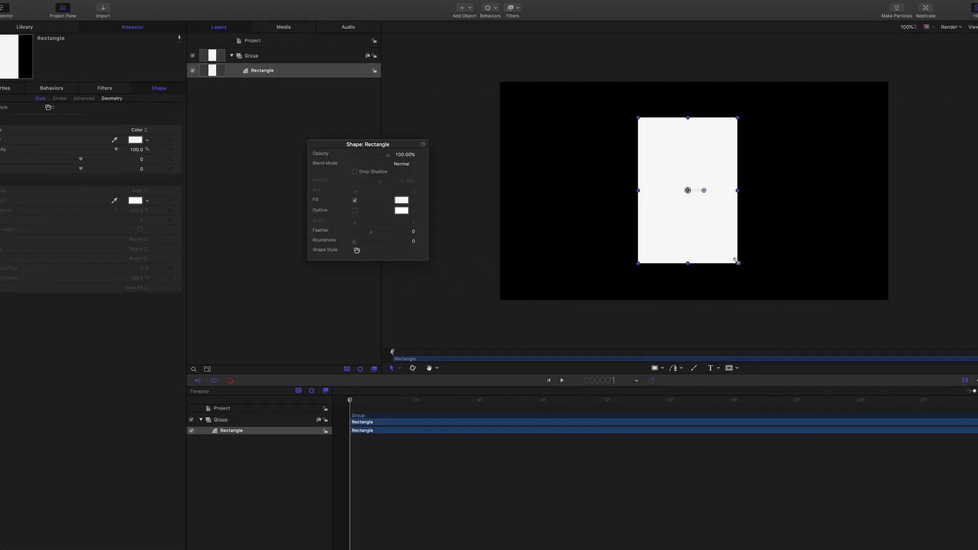
{"action": "left_click", "coordinate": [402, 200]}
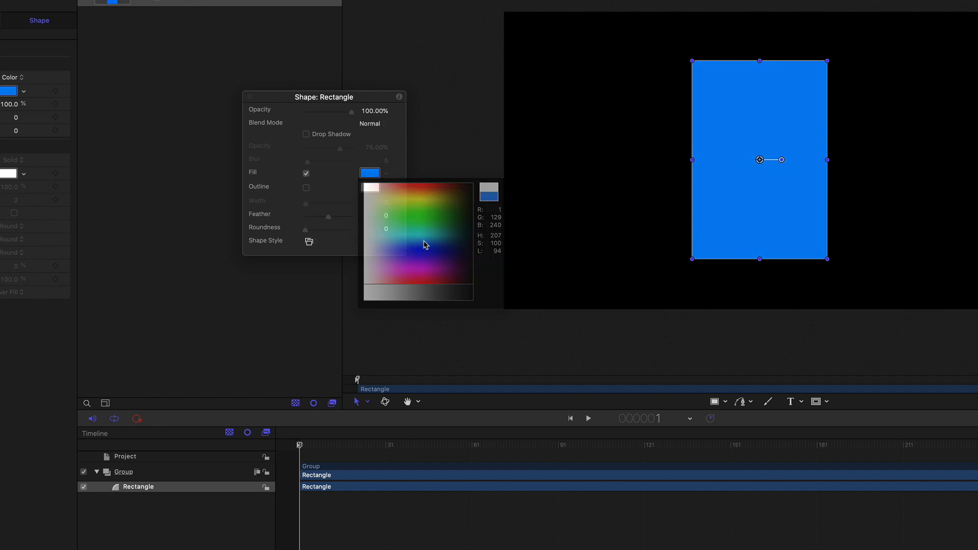
{"action": "left_click", "coordinate": [307, 188]}
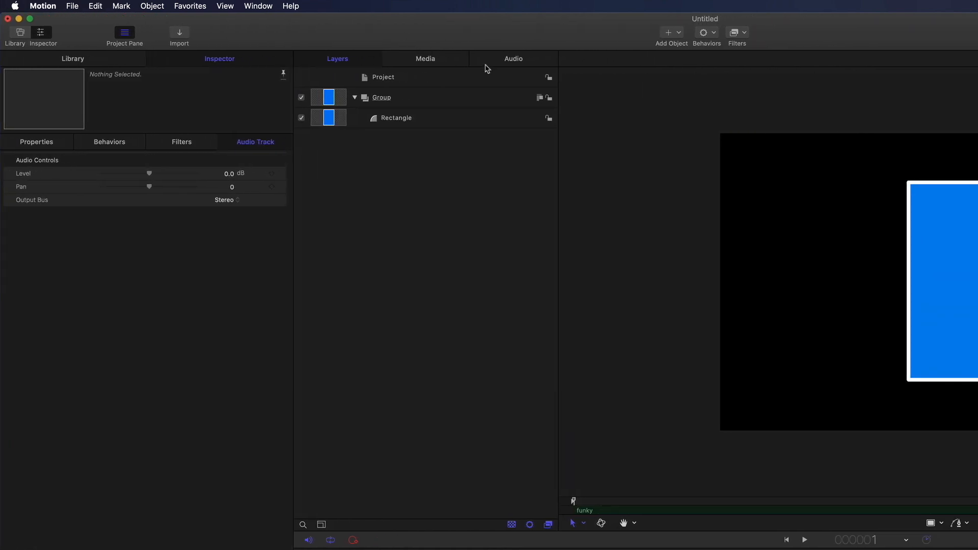
{"action": "left_click", "coordinate": [513, 58]}
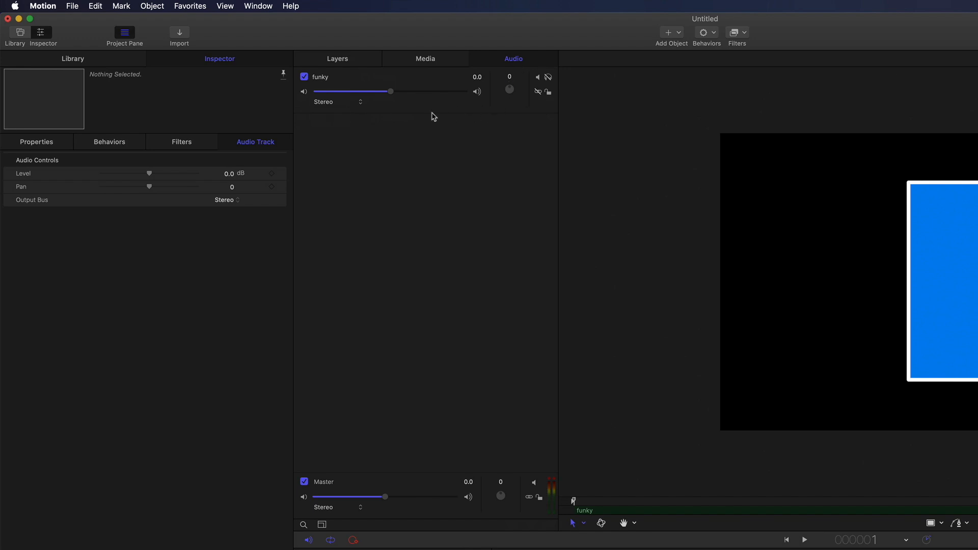
{"action": "left_click", "coordinate": [337, 58]}
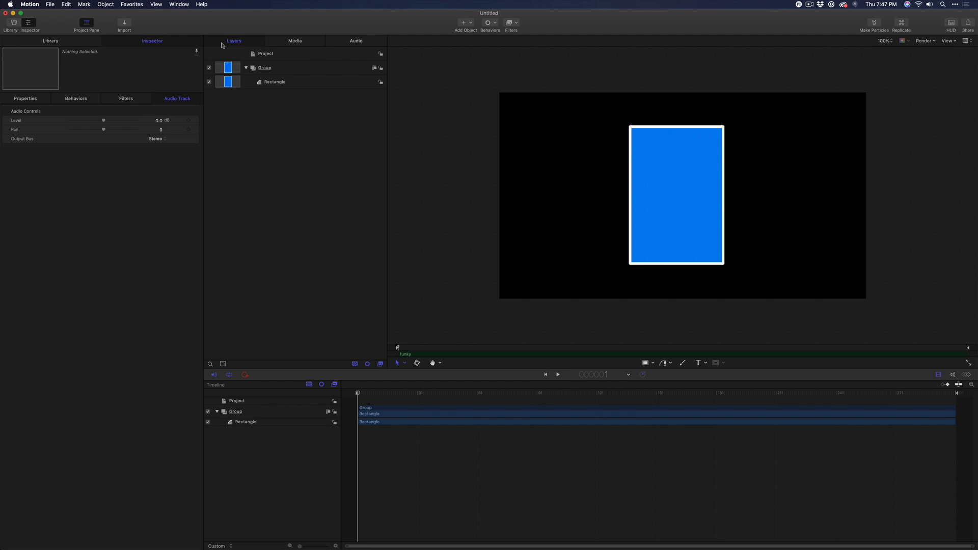
{"action": "mouse_move", "coordinate": [227, 47]}
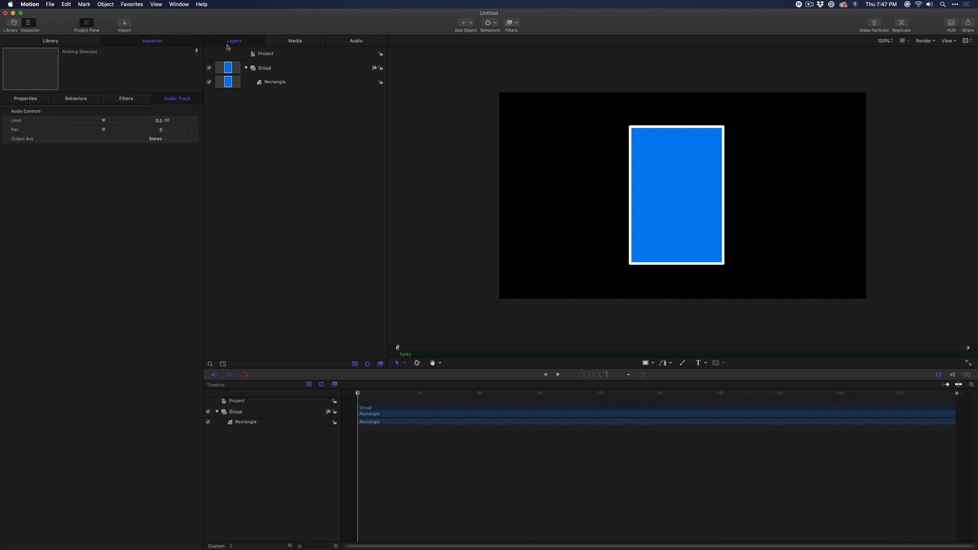
- Add a Wriggle Shape behaviour to the Rectangle layer and reduce its Amount to 0
{"action": "left_click", "coordinate": [274, 81]}
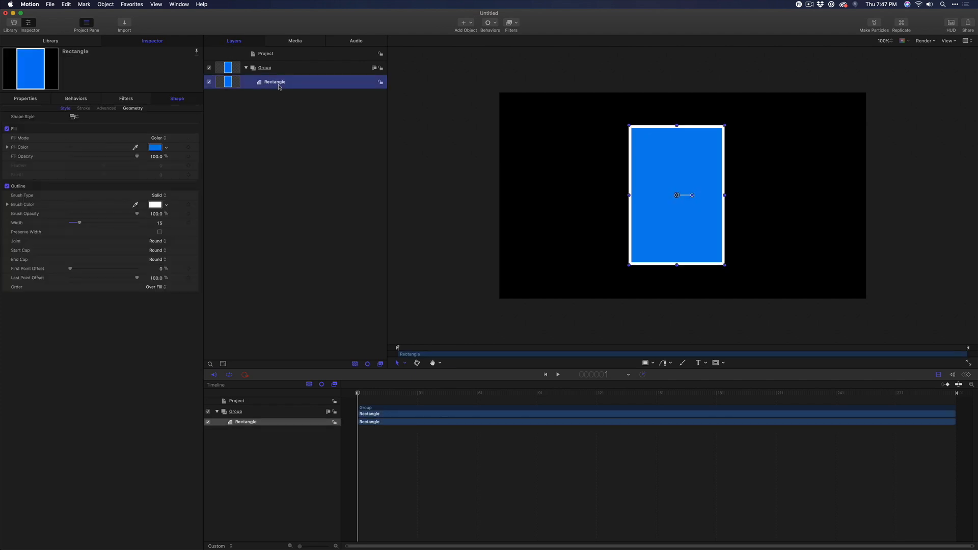
{"action": "left_click", "coordinate": [489, 23]}
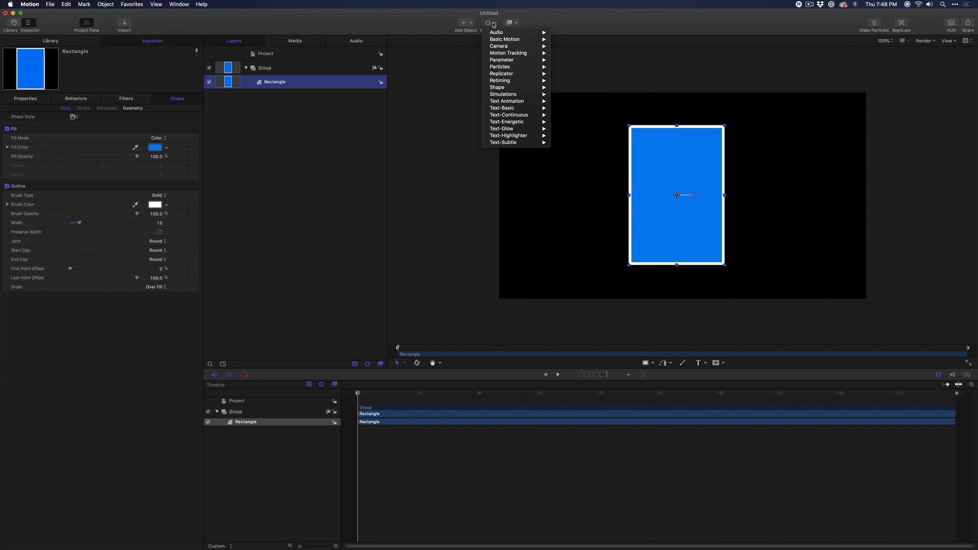
{"action": "mouse_move", "coordinate": [498, 87]}
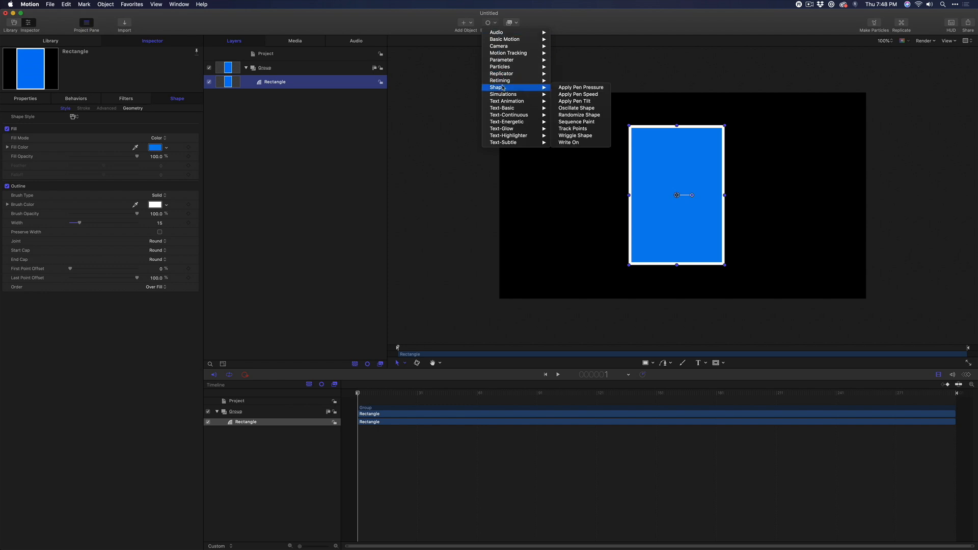
{"action": "mouse_move", "coordinate": [575, 136]}
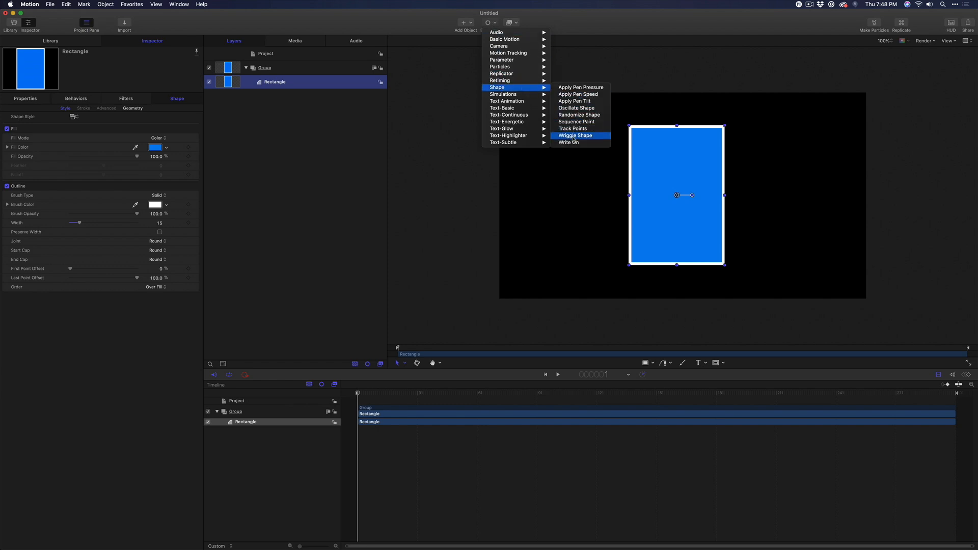
{"action": "left_click", "coordinate": [575, 136]}
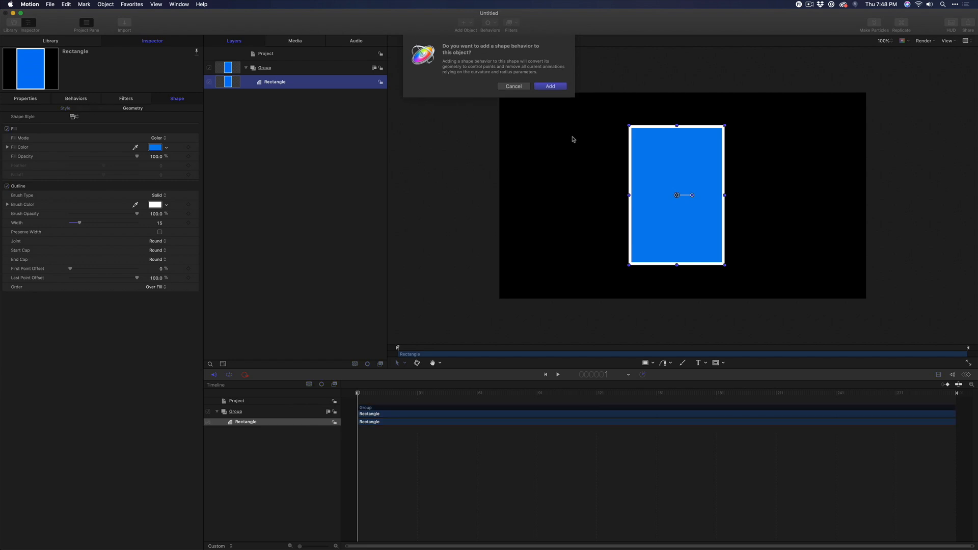
{"action": "left_click", "coordinate": [550, 86]}
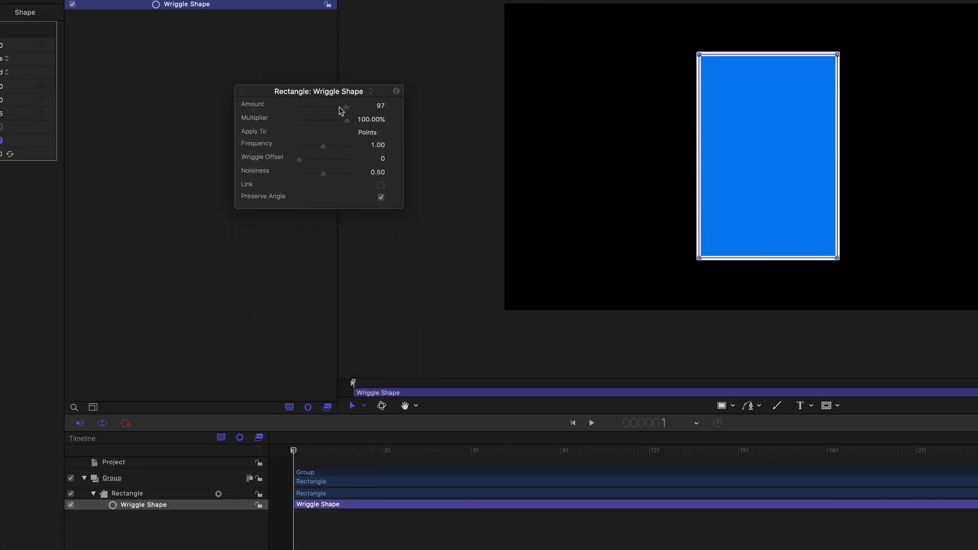
{"action": "left_click_drag", "start_coordinate": [342, 105], "coordinate": [296, 105]}
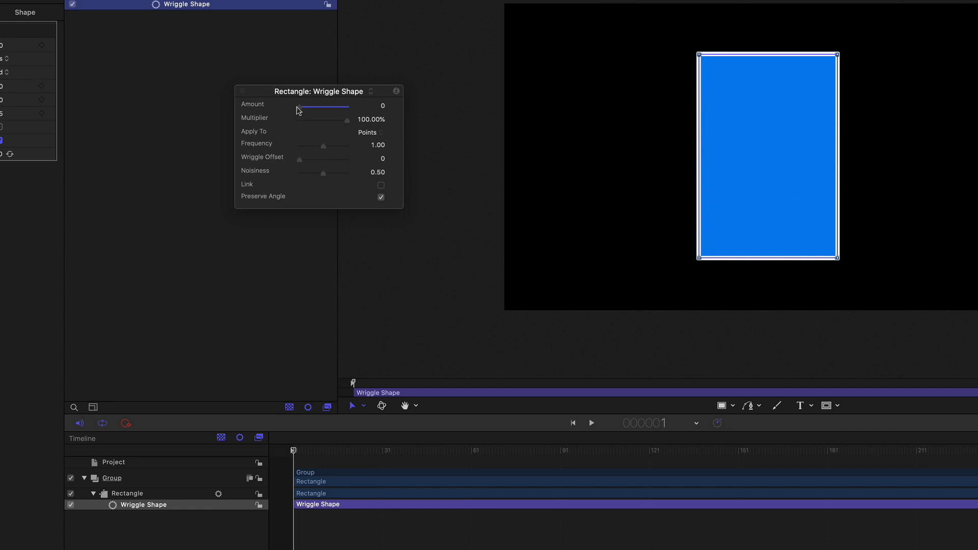
{"action": "mouse_move", "coordinate": [295, 111]}
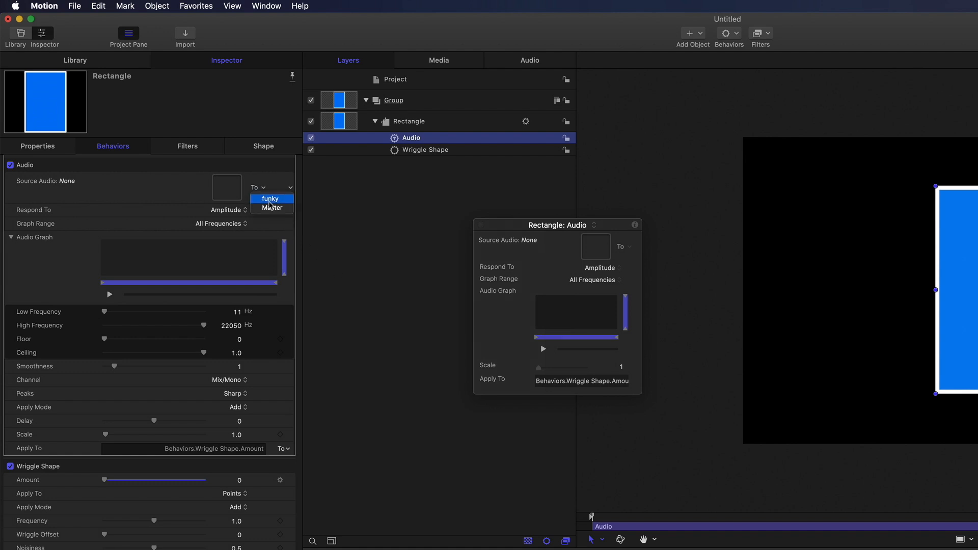
- Set the Audio behaviour's source to funky with a scale of 200 driving Wriggle Amount
{"action": "left_click", "coordinate": [269, 199]}
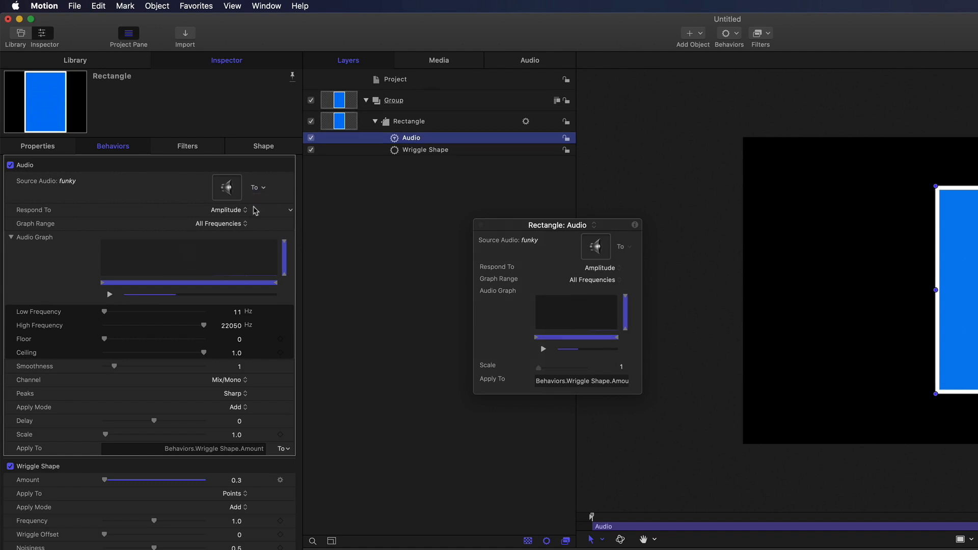
{"action": "left_click", "coordinate": [231, 435]}
{"action": "type", "text": "200"}
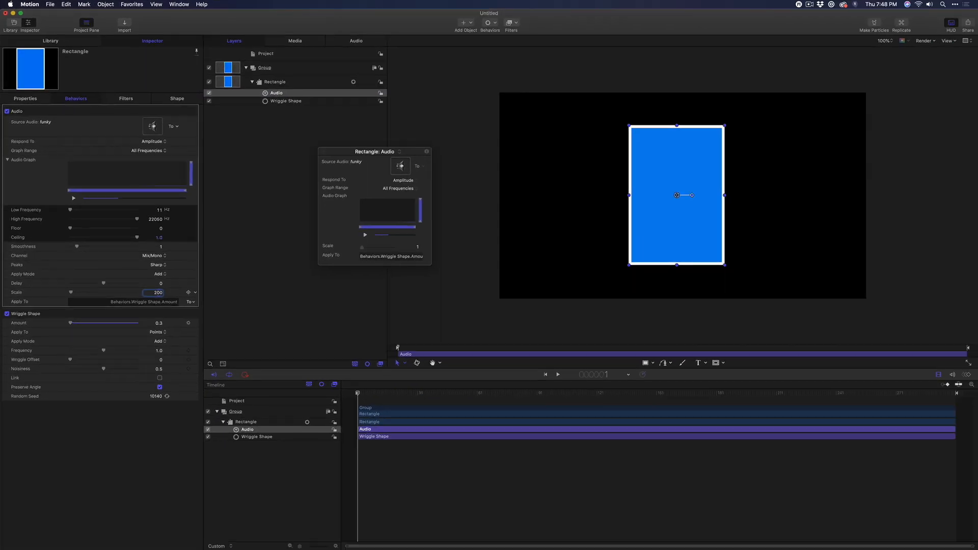
{"action": "left_click", "coordinate": [557, 374]}
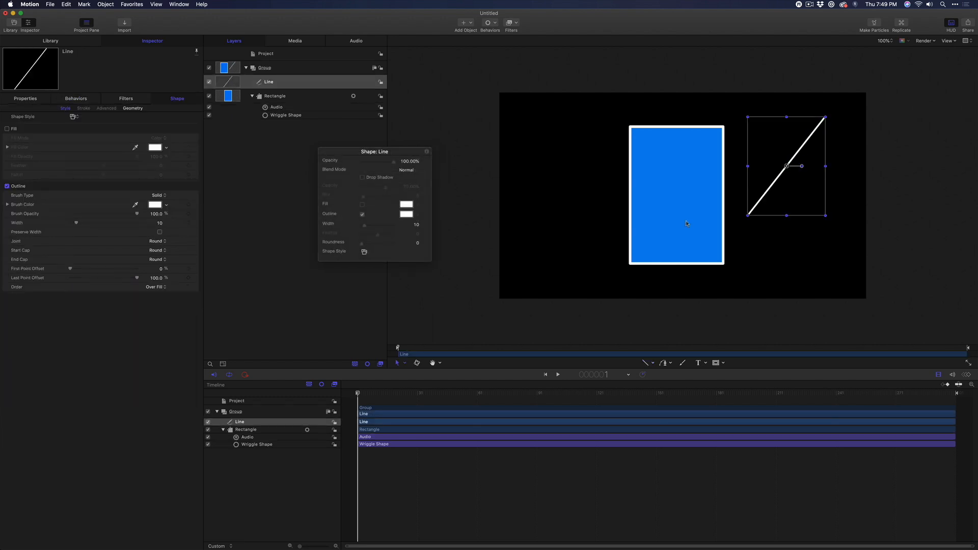
- Adjust the new line's outline to orange and a thicker width in the HUD
{"action": "left_click_drag", "start_coordinate": [366, 224], "coordinate": [375, 224]}
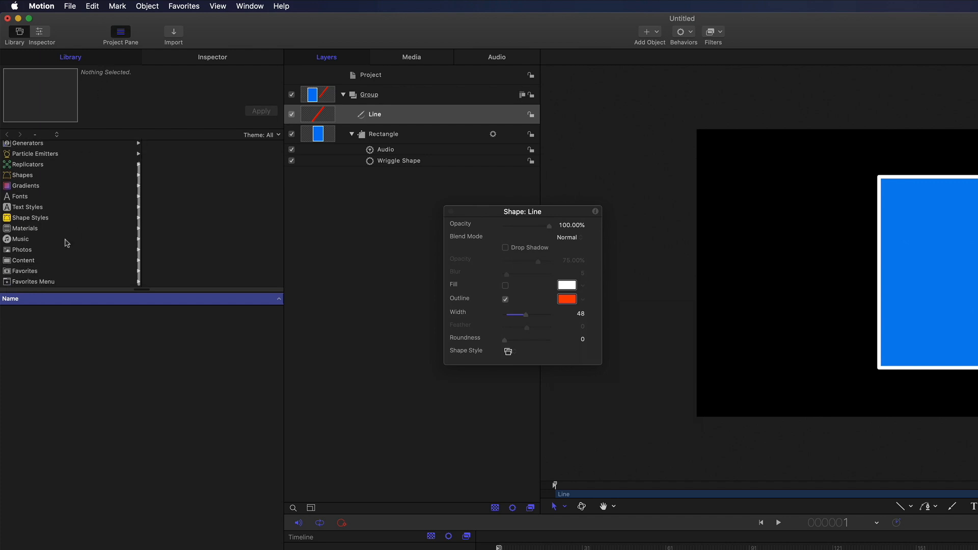
- Bring AquaBall.png from Library > Content > Particle Images into the group
{"action": "left_click", "coordinate": [23, 259]}
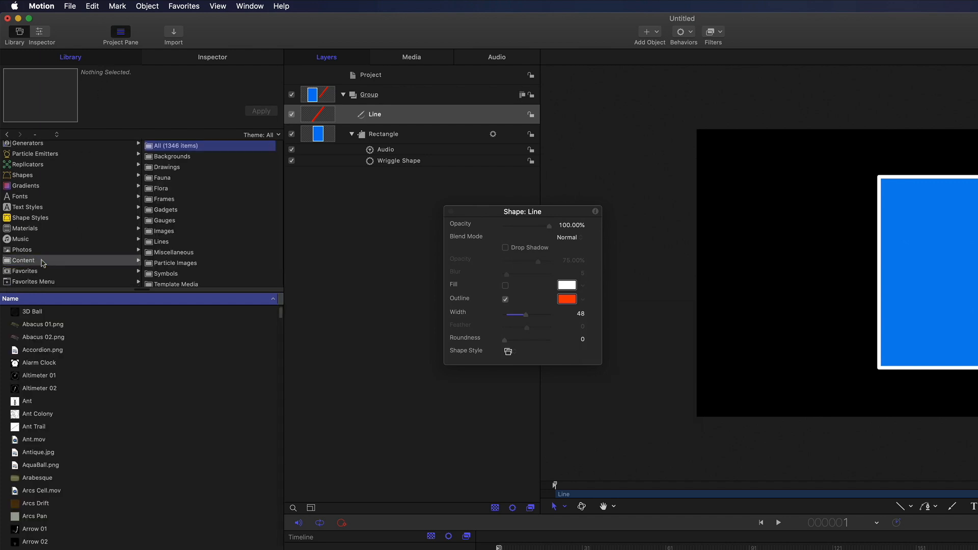
{"action": "left_click", "coordinate": [175, 263]}
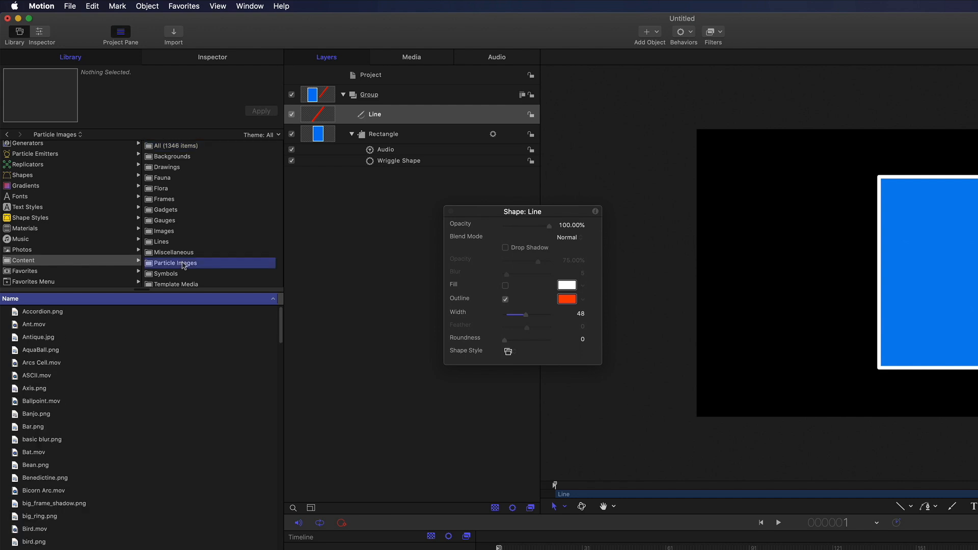
{"action": "left_click", "coordinate": [41, 349]}
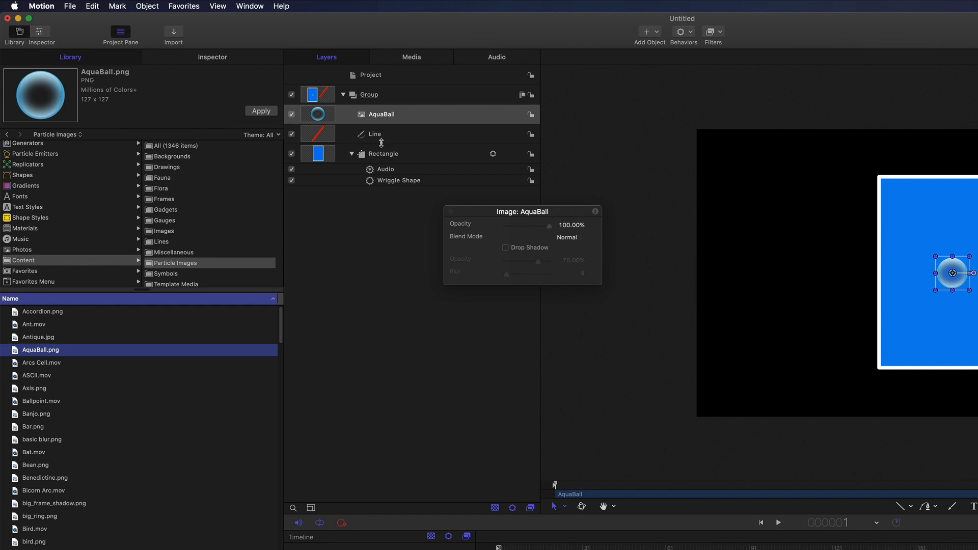
{"action": "mouse_move", "coordinate": [384, 170]}
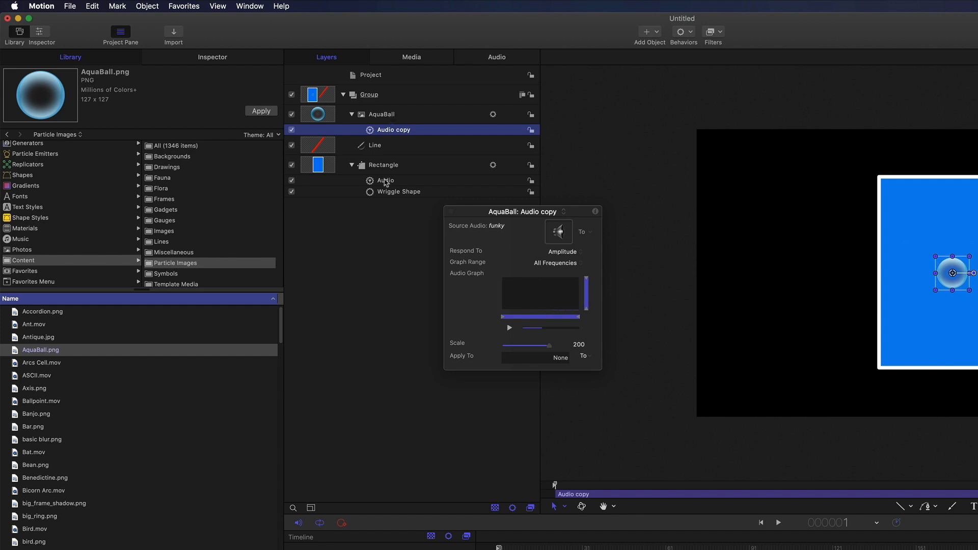
- Target the copied Audio behaviour on AquaBall at its Transform Position parameters
{"action": "left_click", "coordinate": [582, 355]}
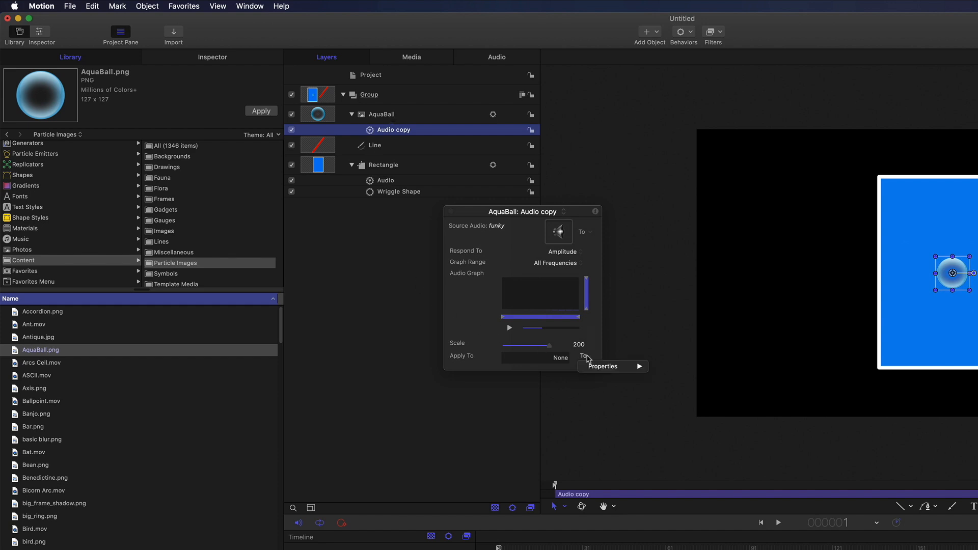
{"action": "mouse_move", "coordinate": [602, 366]}
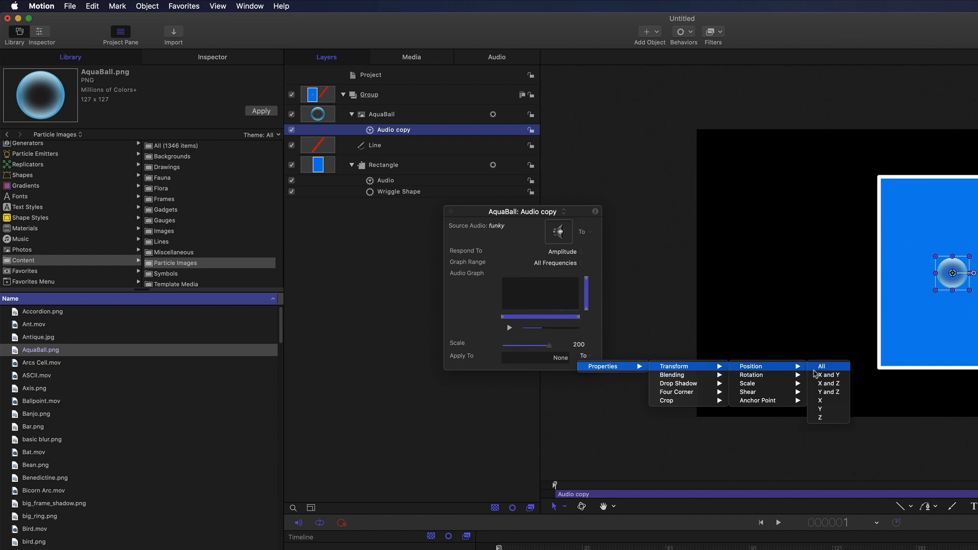
{"action": "mouse_move", "coordinate": [820, 375]}
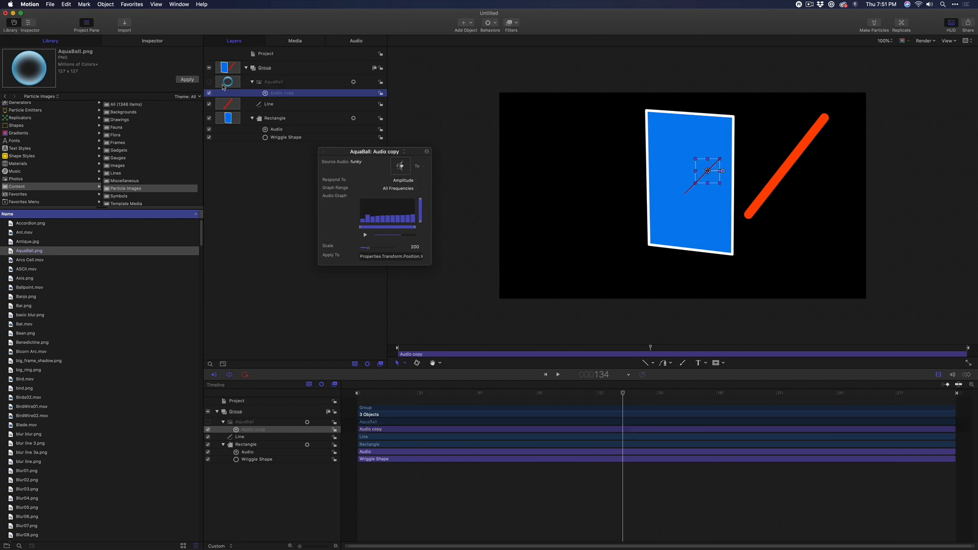
- Add a Track Points behaviour to the orange line with AquaBall as its source
{"action": "left_click", "coordinate": [268, 104]}
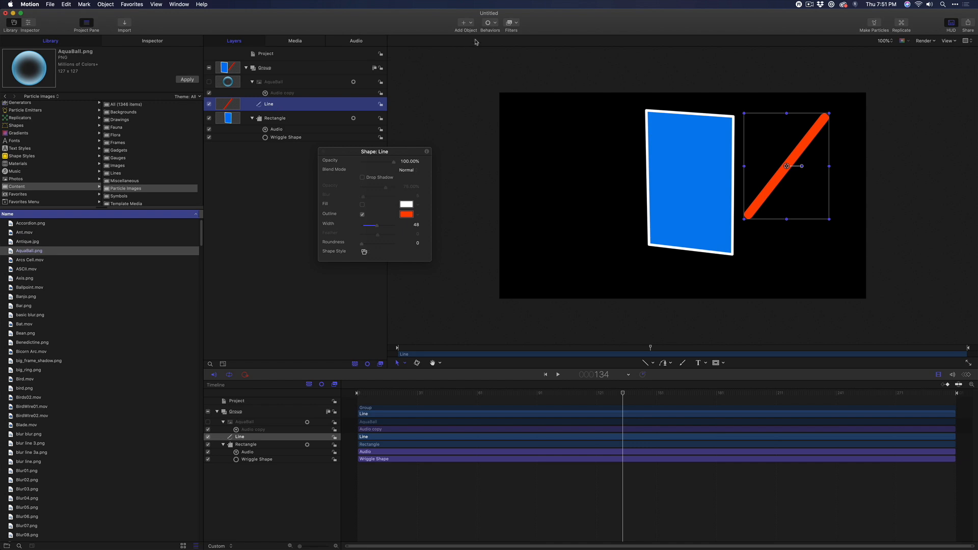
{"action": "left_click", "coordinate": [489, 24]}
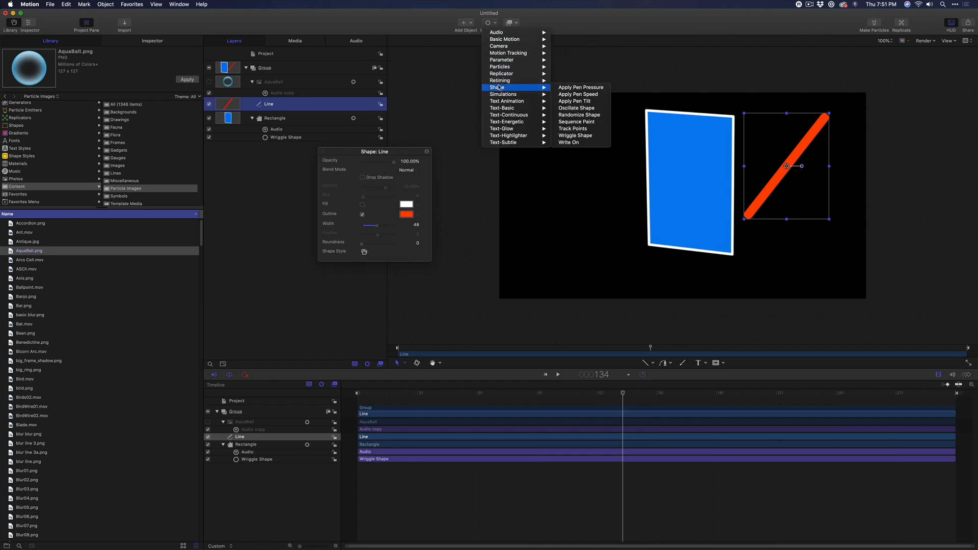
{"action": "mouse_move", "coordinate": [572, 130]}
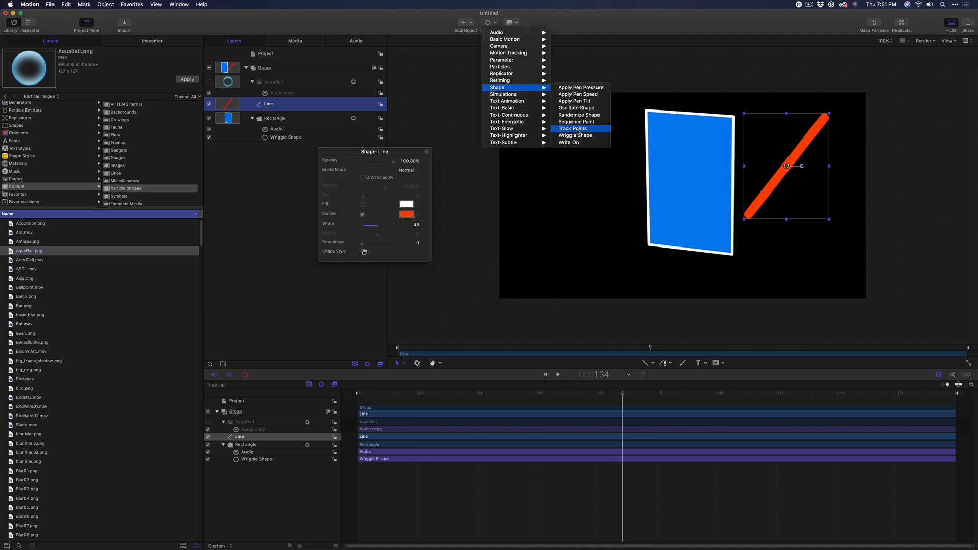
{"action": "left_click", "coordinate": [571, 129]}
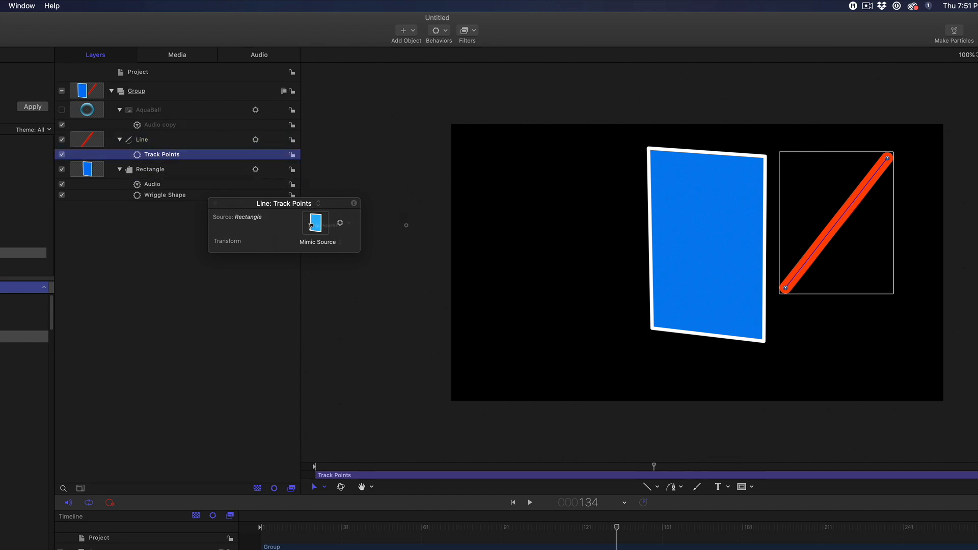
{"action": "left_click", "coordinate": [277, 252]}
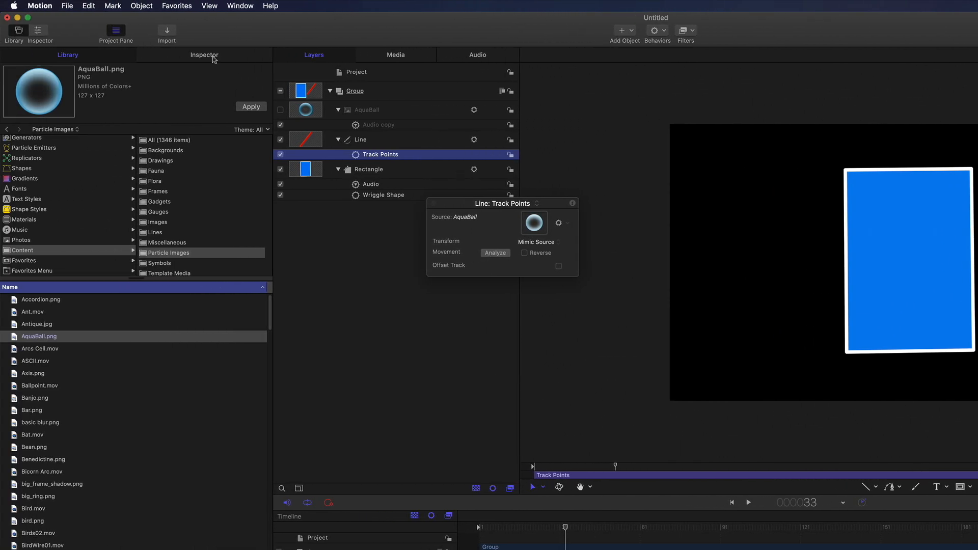
{"action": "left_click", "coordinate": [204, 55]}
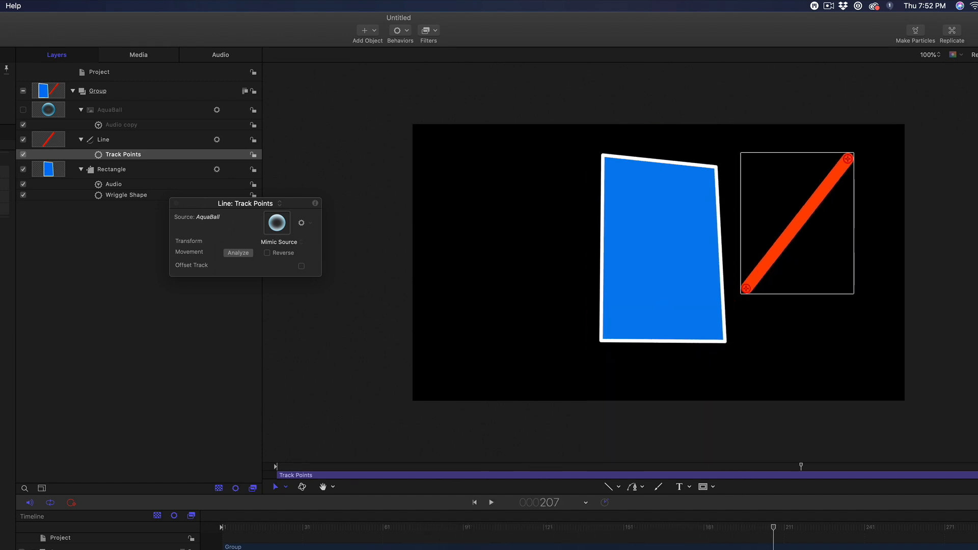
- Move the orange line left so its lower end meets the blue rectangle
{"action": "left_click", "coordinate": [103, 139]}
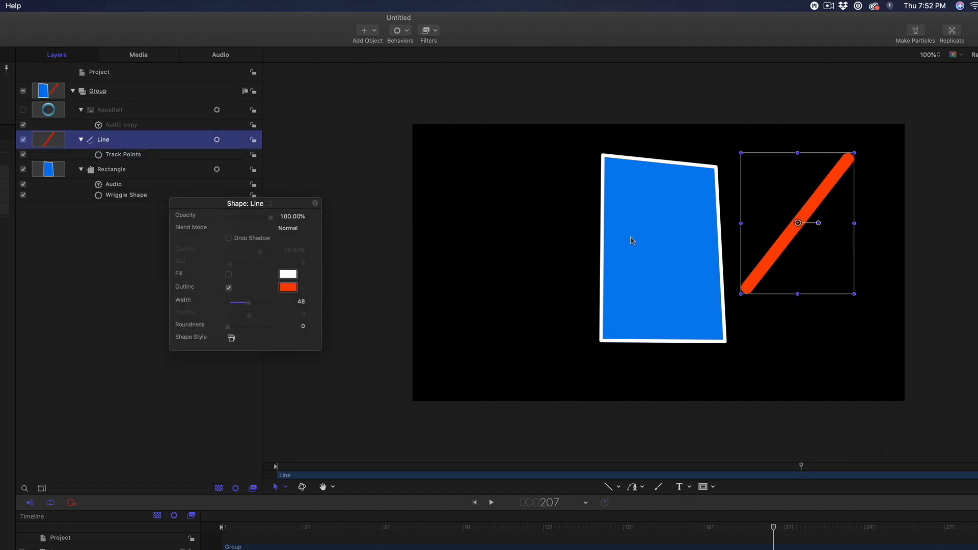
{"action": "left_click_drag", "start_coordinate": [812, 223], "coordinate": [588, 249]}
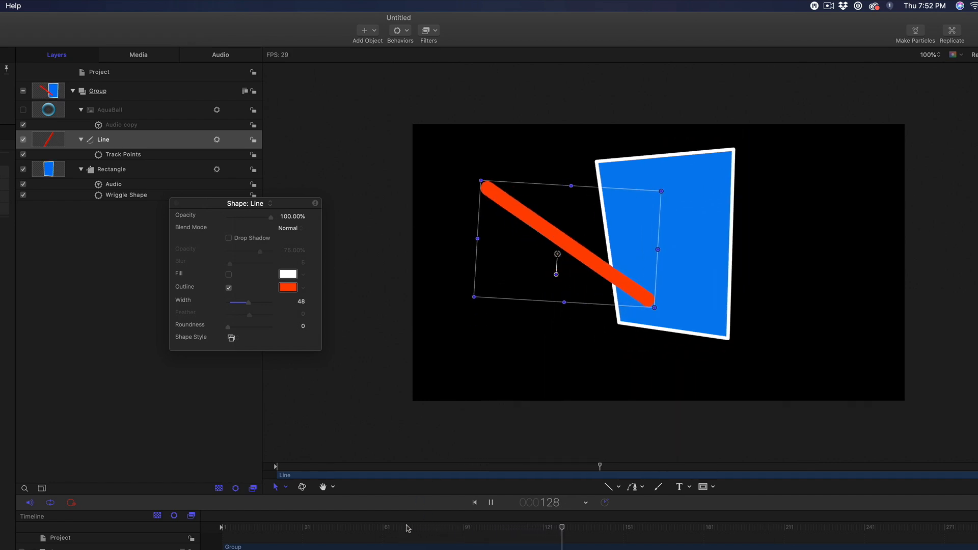
{"action": "left_click", "coordinate": [492, 503]}
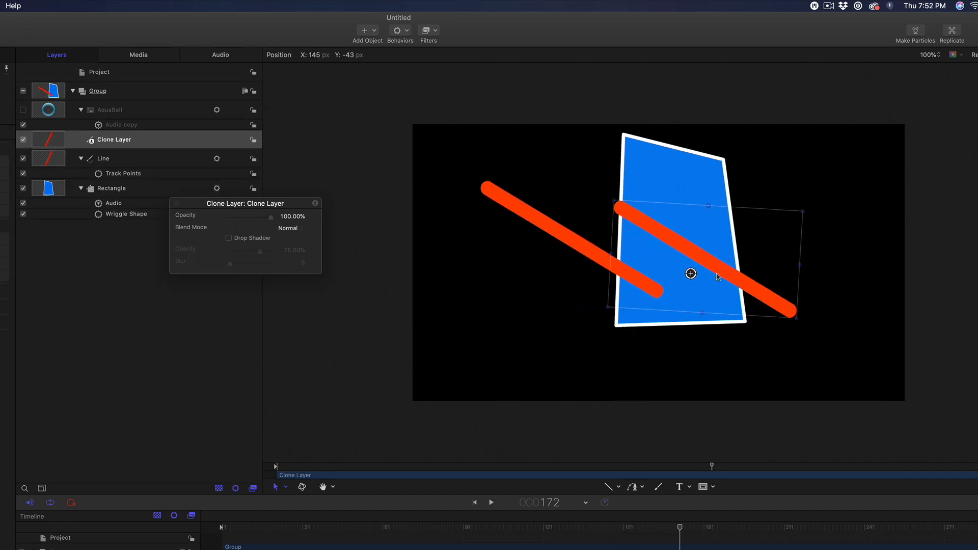
- Position and rotate the cloned orange line so both lines form a V over the rectangle
{"action": "left_click_drag", "start_coordinate": [715, 276], "coordinate": [740, 277]}
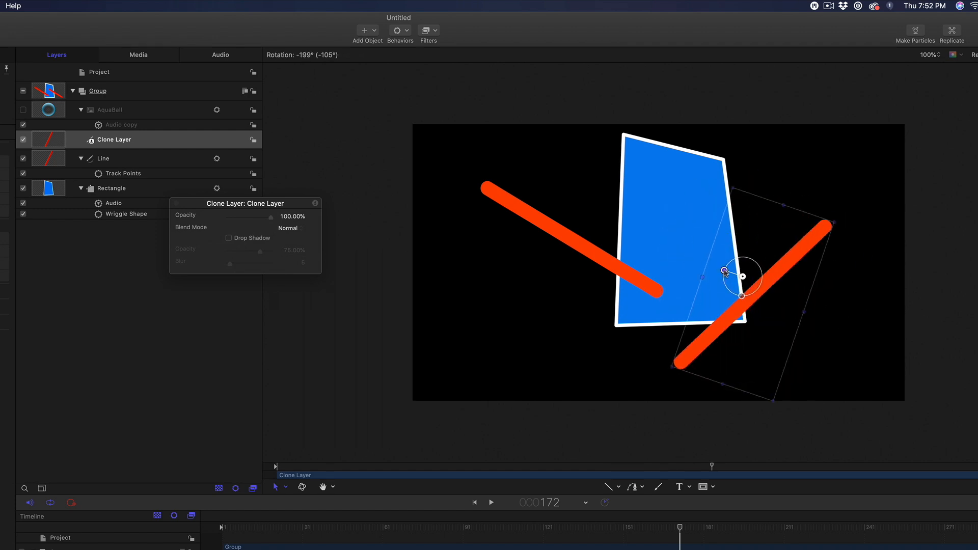
{"action": "left_click_drag", "start_coordinate": [740, 272], "coordinate": [717, 152]}
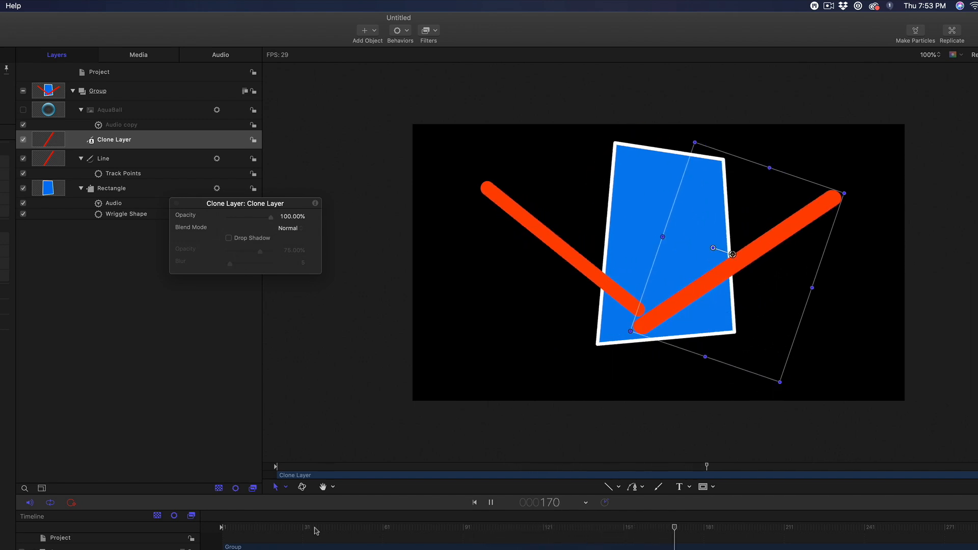
{"action": "left_click", "coordinate": [491, 502]}
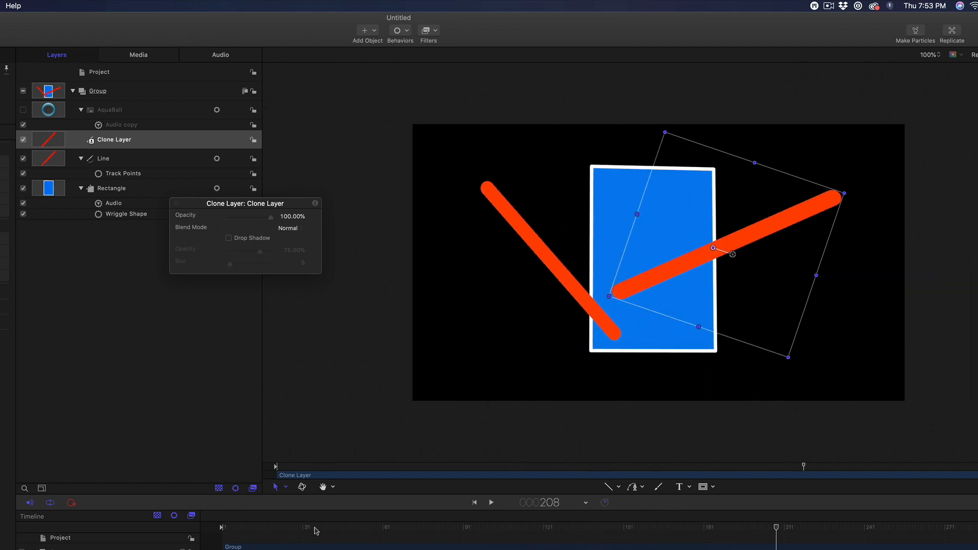
{"action": "left_click", "coordinate": [122, 125]}
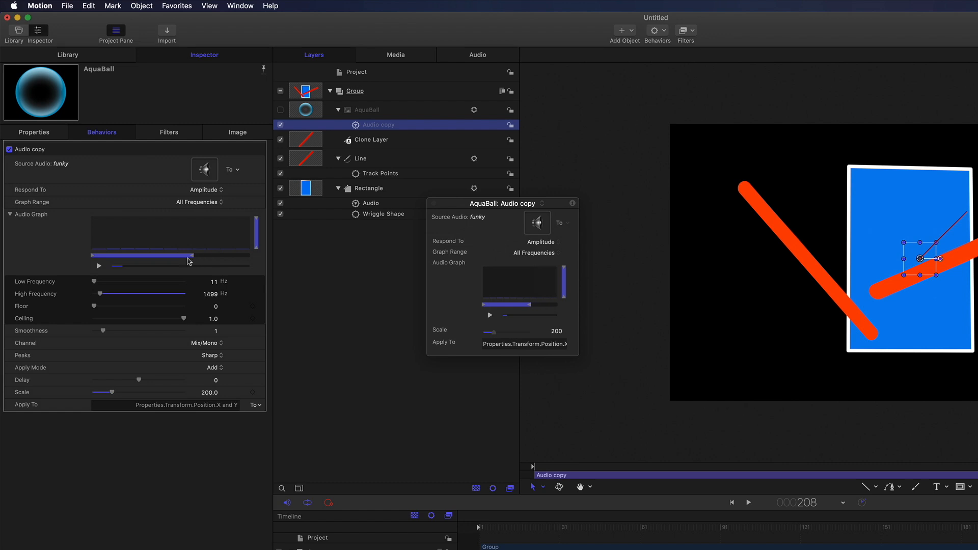
- Lower the Audio copy's High Frequency limit to 23 Hz and play back the animation
{"action": "left_click_drag", "start_coordinate": [187, 261], "coordinate": [115, 261]}
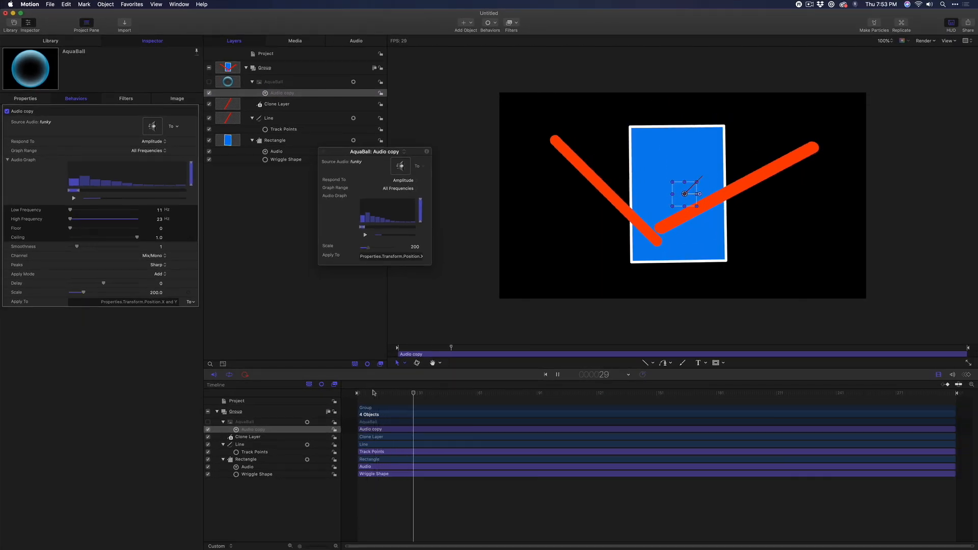
{"action": "left_click", "coordinate": [556, 374]}
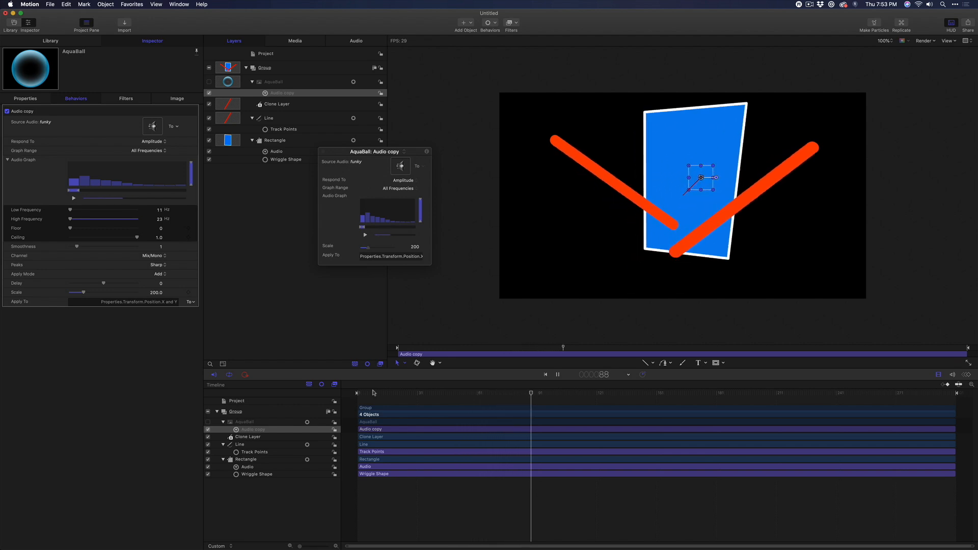
{"action": "left_click_drag", "start_coordinate": [531, 394], "coordinate": [653, 394]}
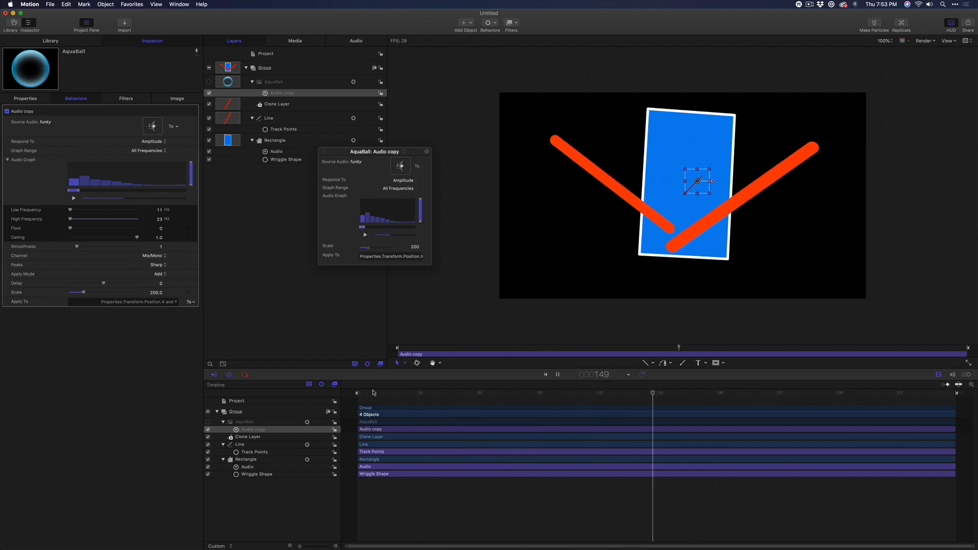